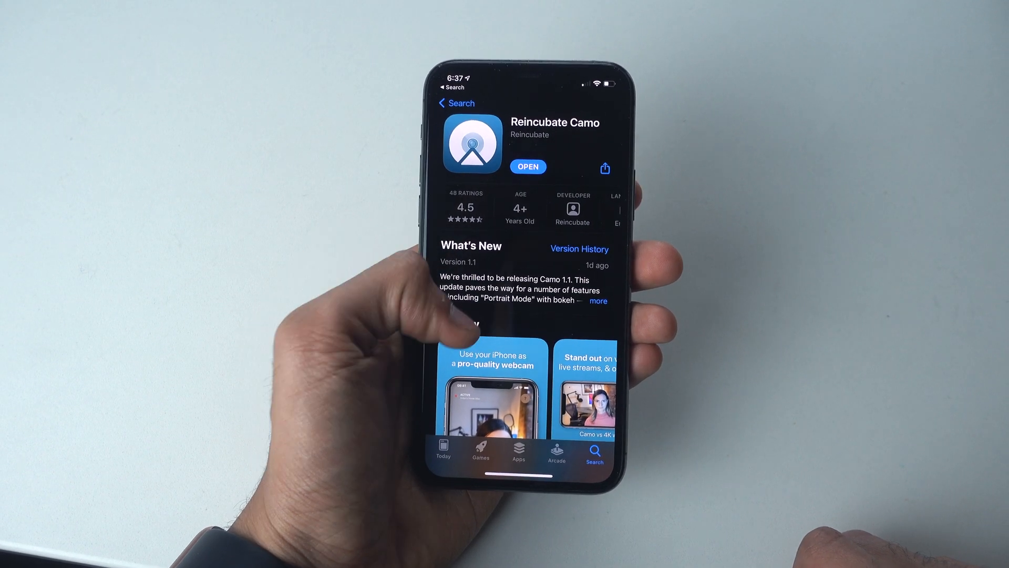
# Enable Portrait mode in the Camera settings, triggering the Portrait Mode Beta Preview alert.
pyautogui.click(527, 167)
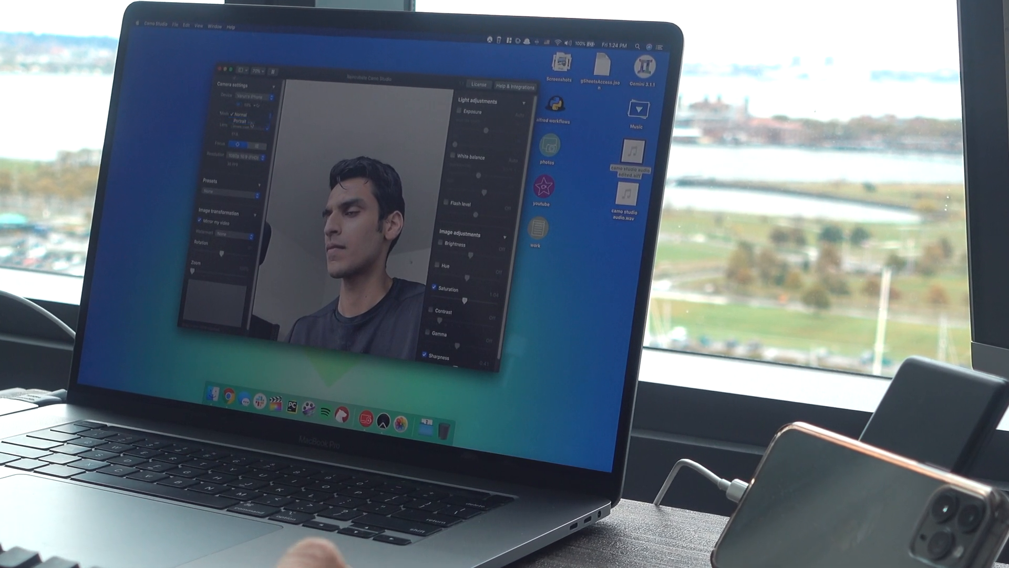
pyautogui.click(233, 117)
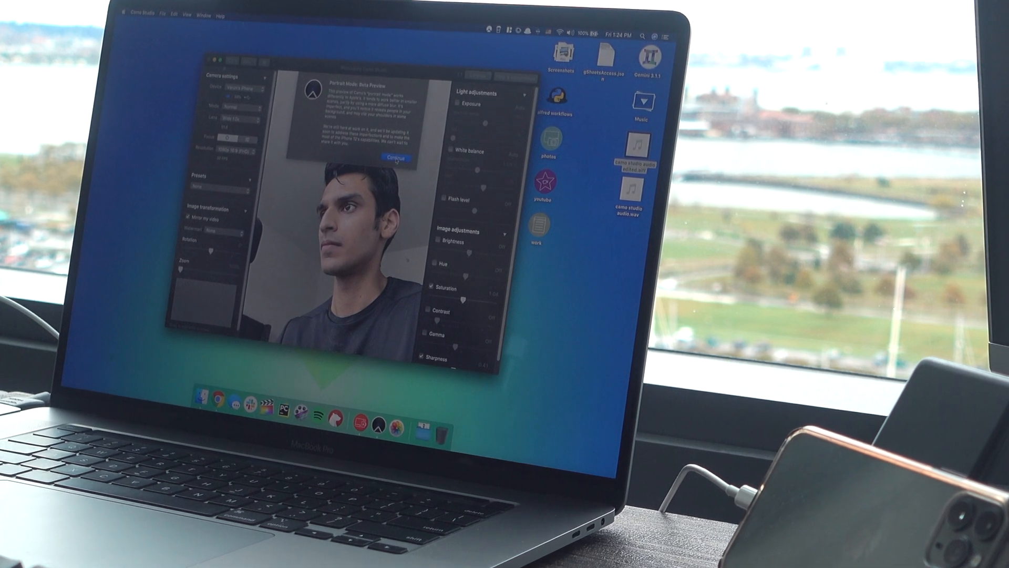